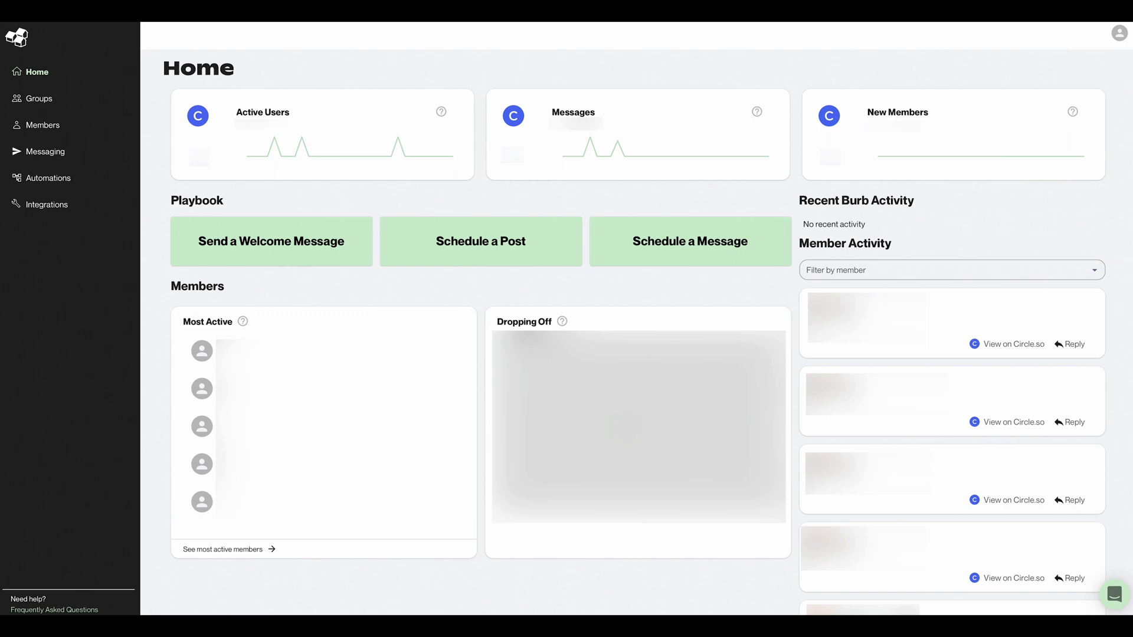
Go to Messaging and view the scheduled Circle.so direct messages list.
click(46, 160)
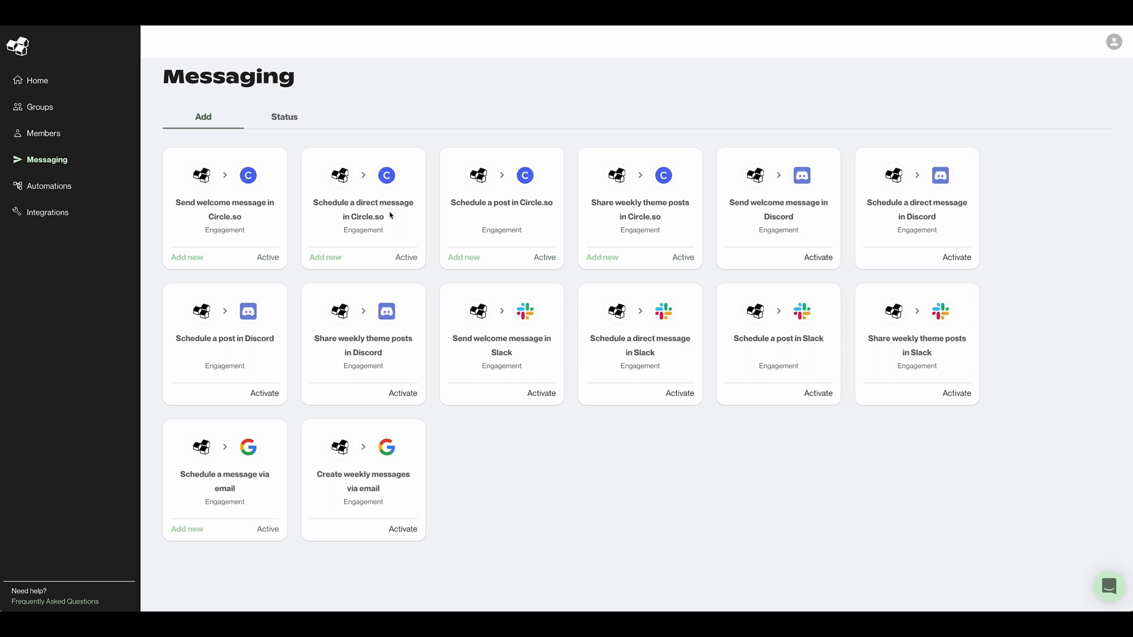
mouse_move(382, 228)
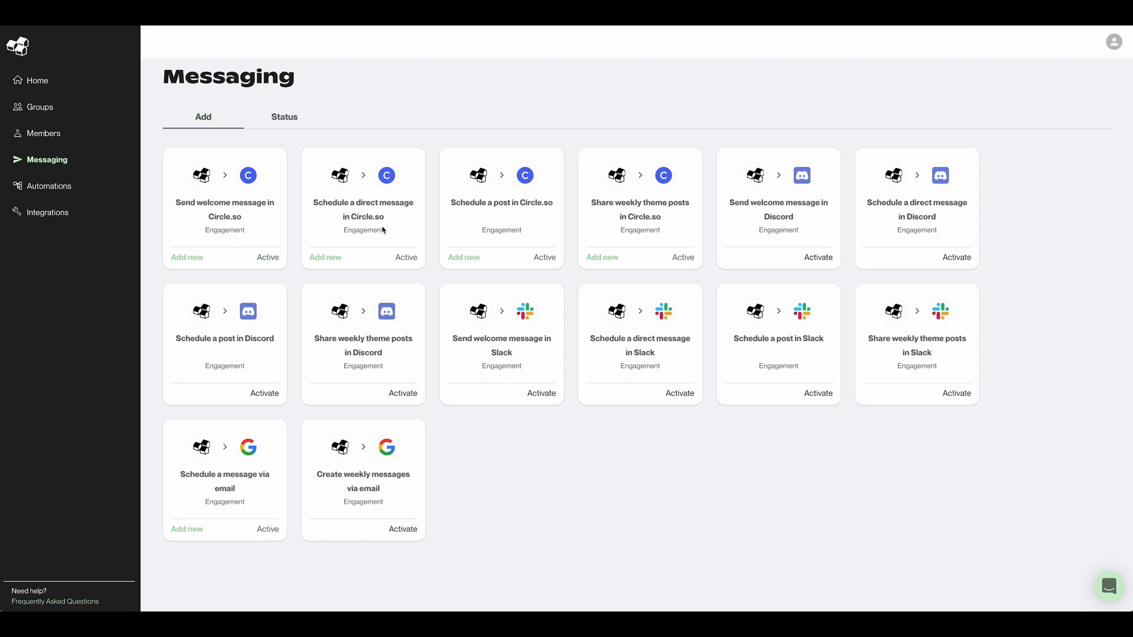
click(325, 257)
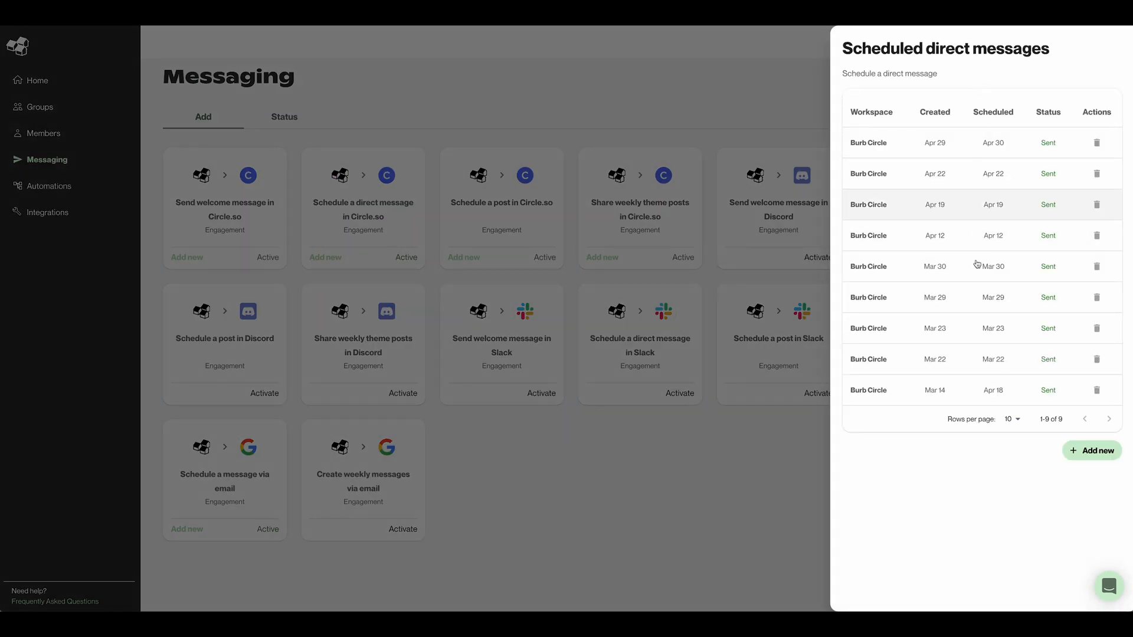
mouse_move(943, 130)
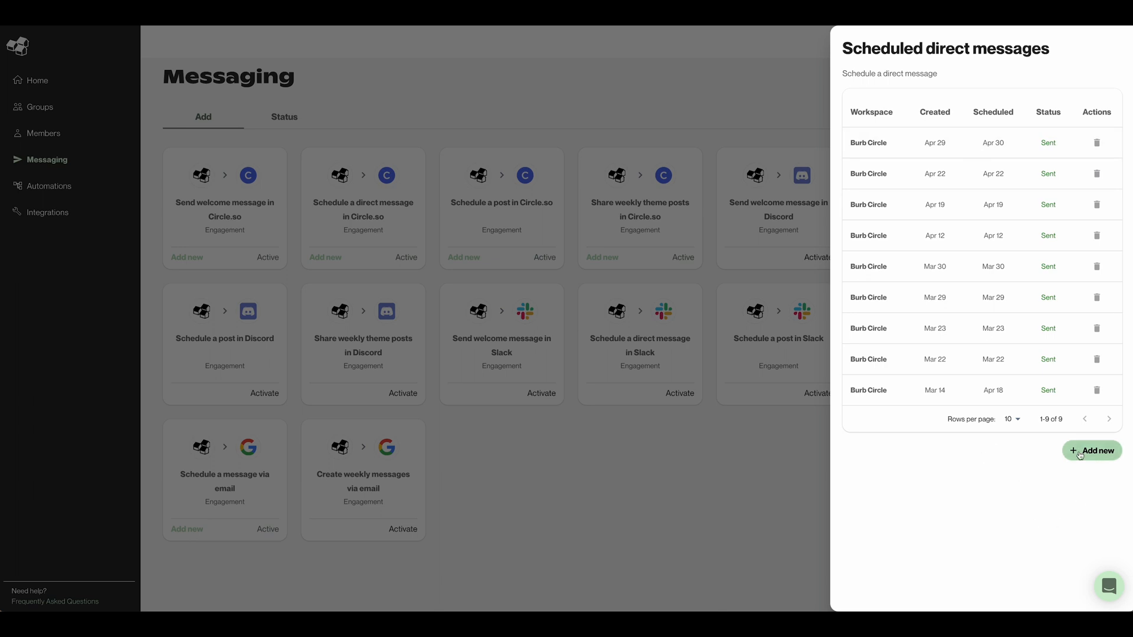
Add a new direct message sent to Specific Members in the Burb Circle workspace.
click(1092, 450)
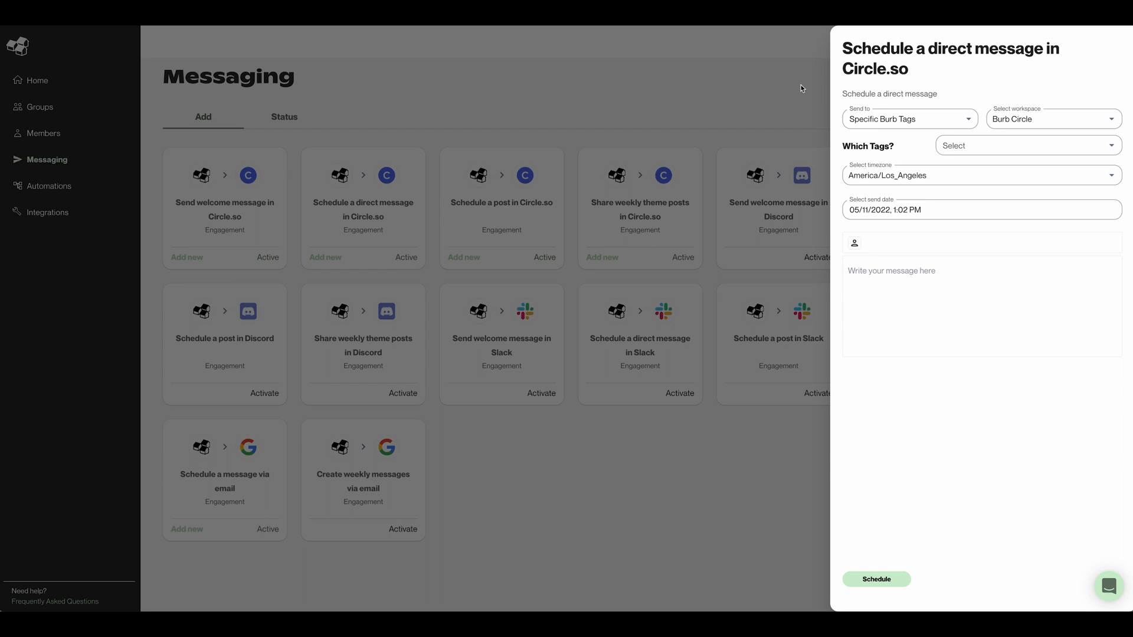
mouse_move(862, 110)
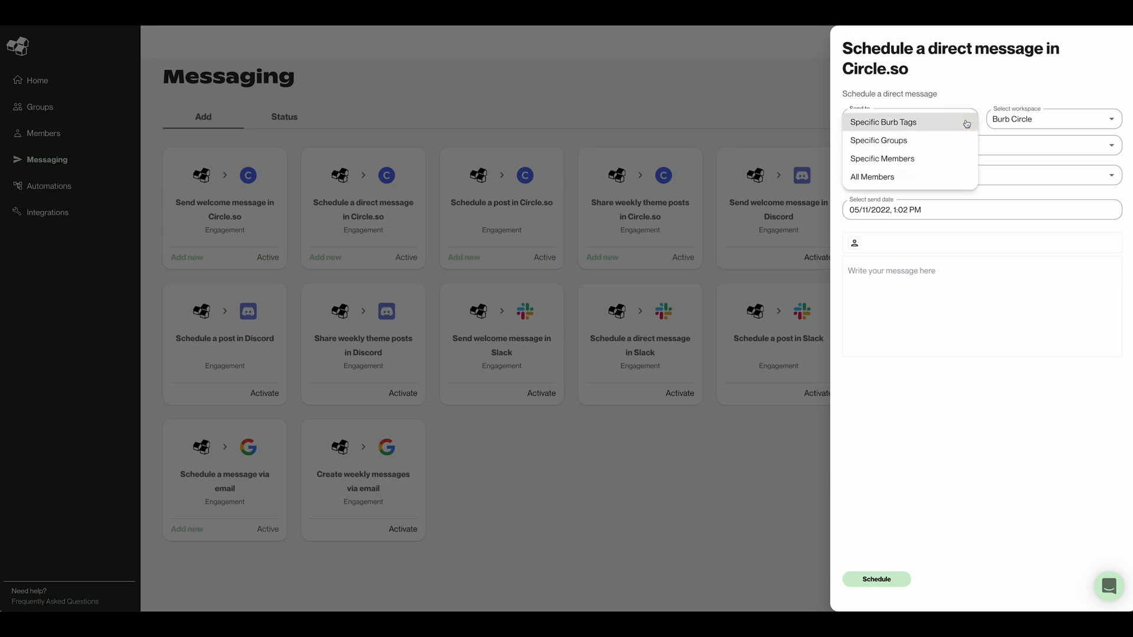
mouse_move(878, 140)
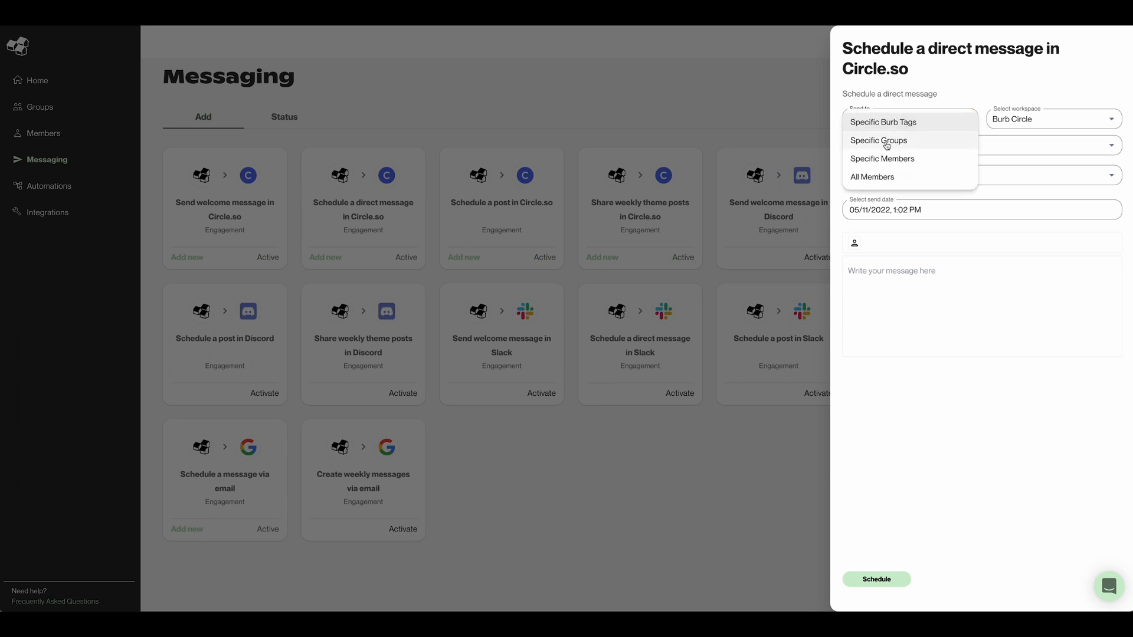
mouse_move(872, 177)
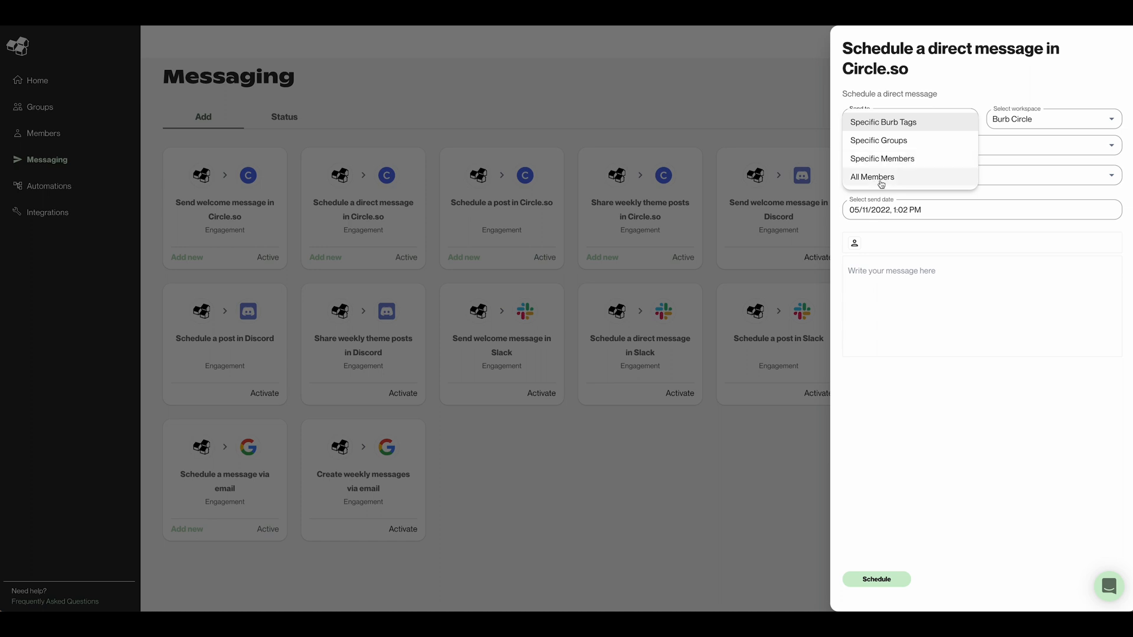
click(882, 159)
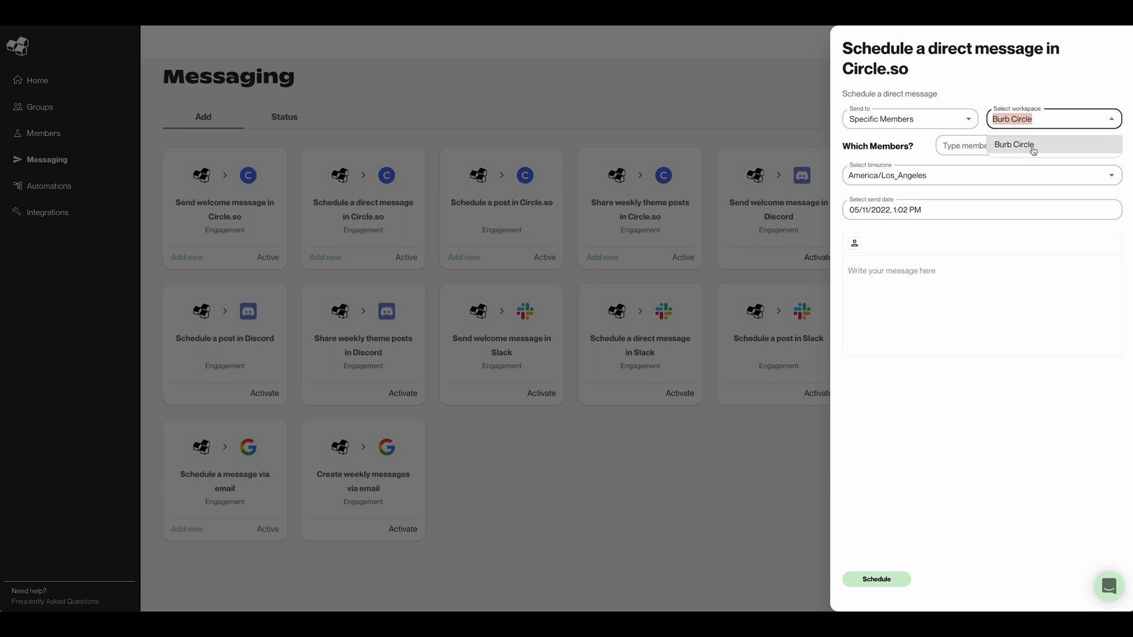
click(1052, 119)
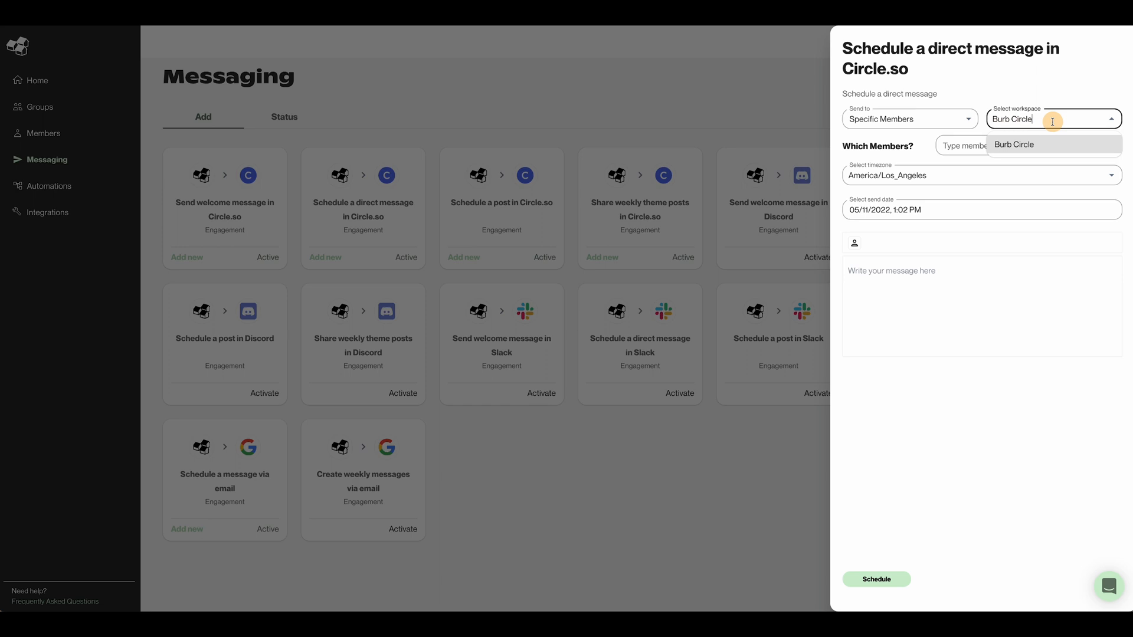
click(1014, 144)
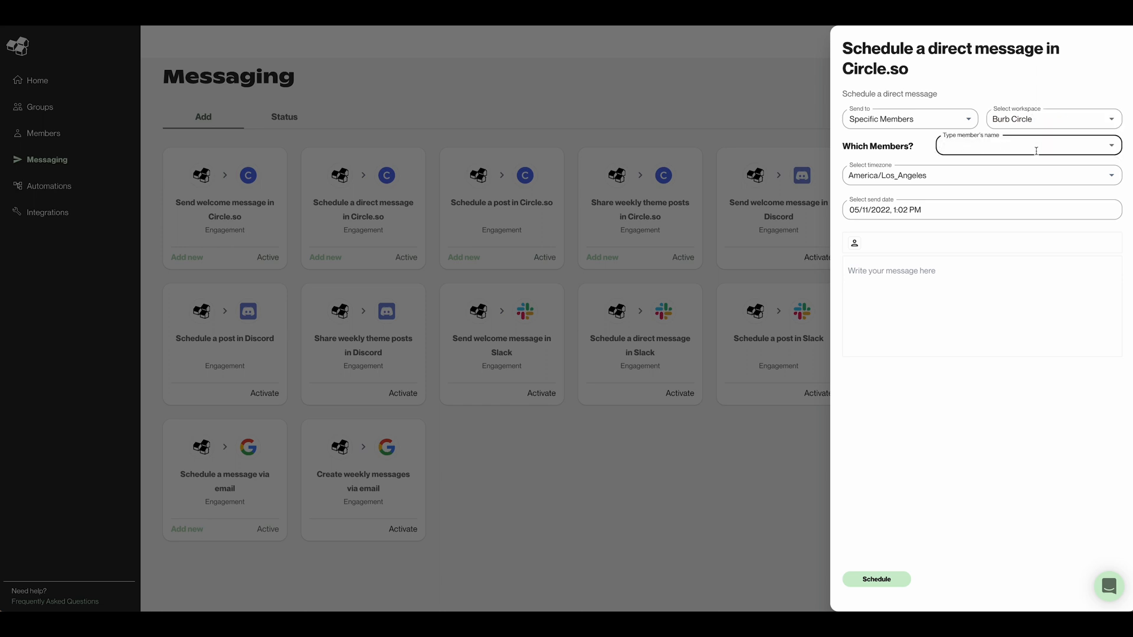
mouse_move(970, 145)
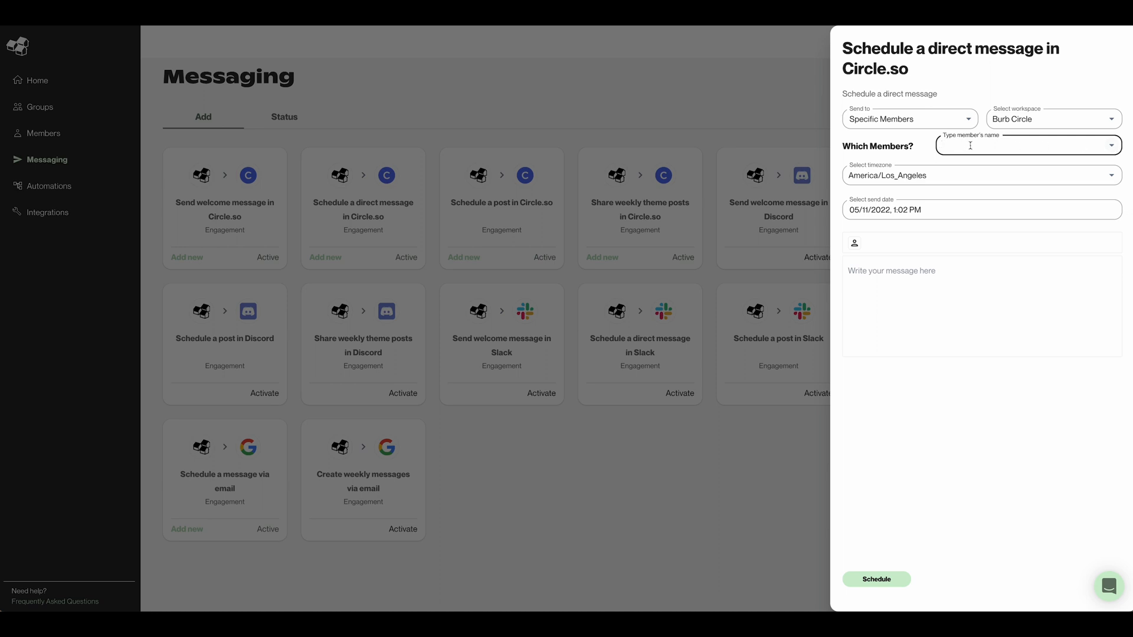
click(932, 175)
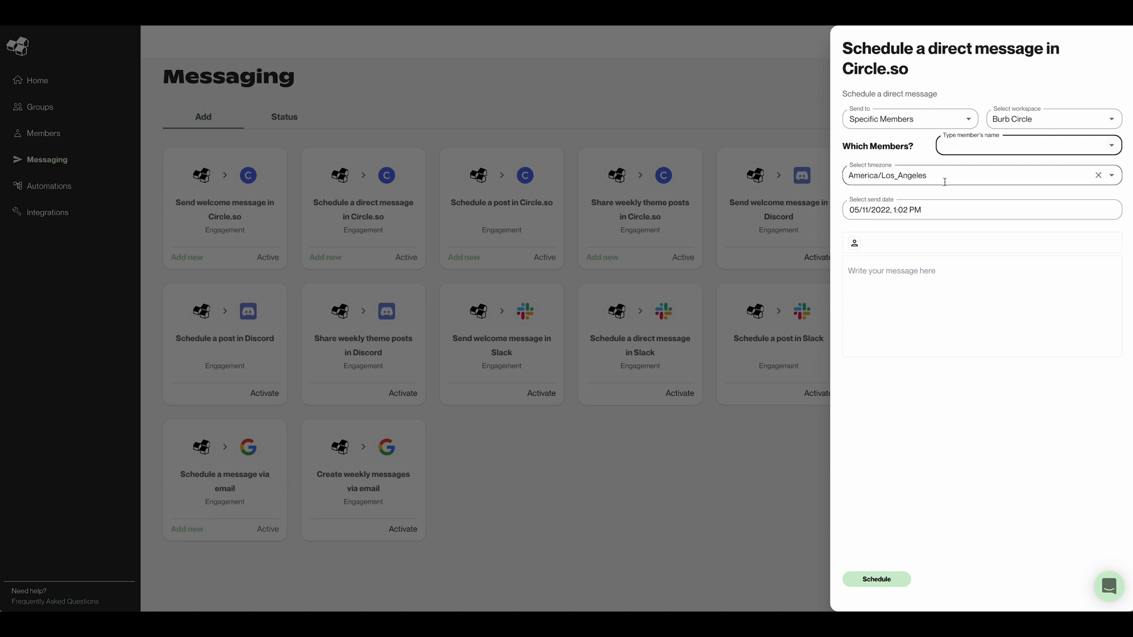
Set the send date to June 3, 2022 at 12:45 PM.
click(981, 209)
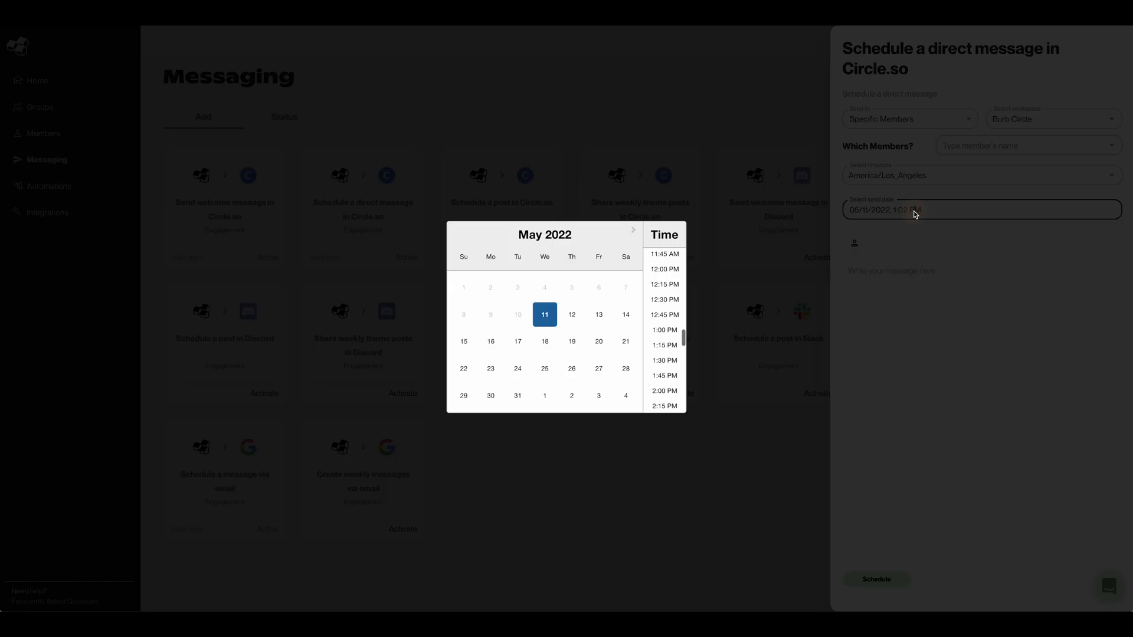
click(663, 329)
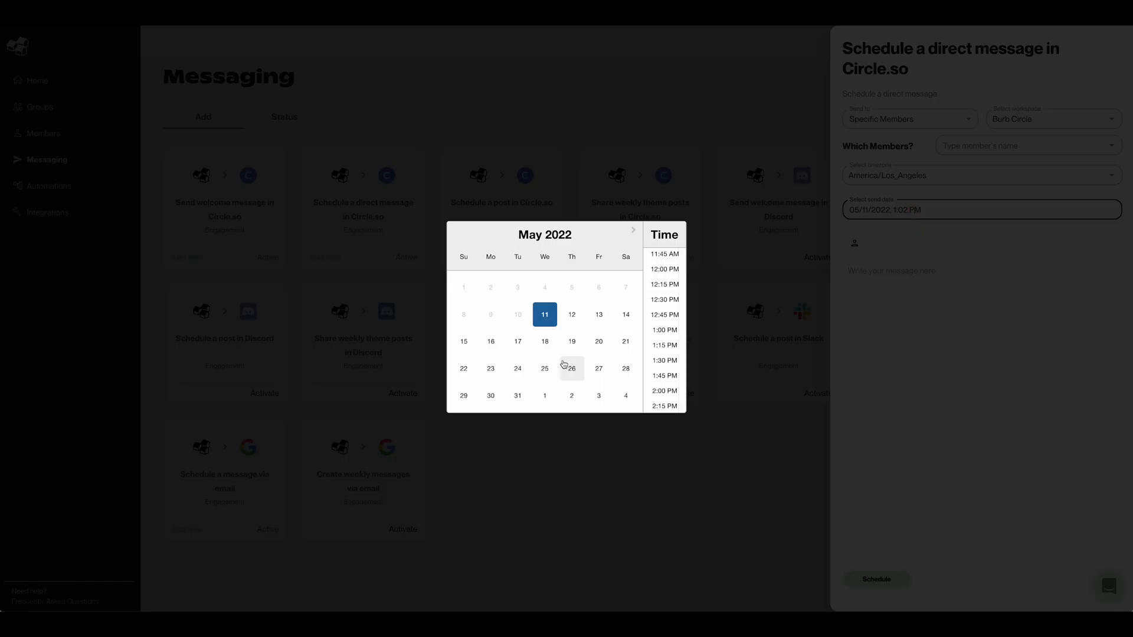
mouse_move(508, 376)
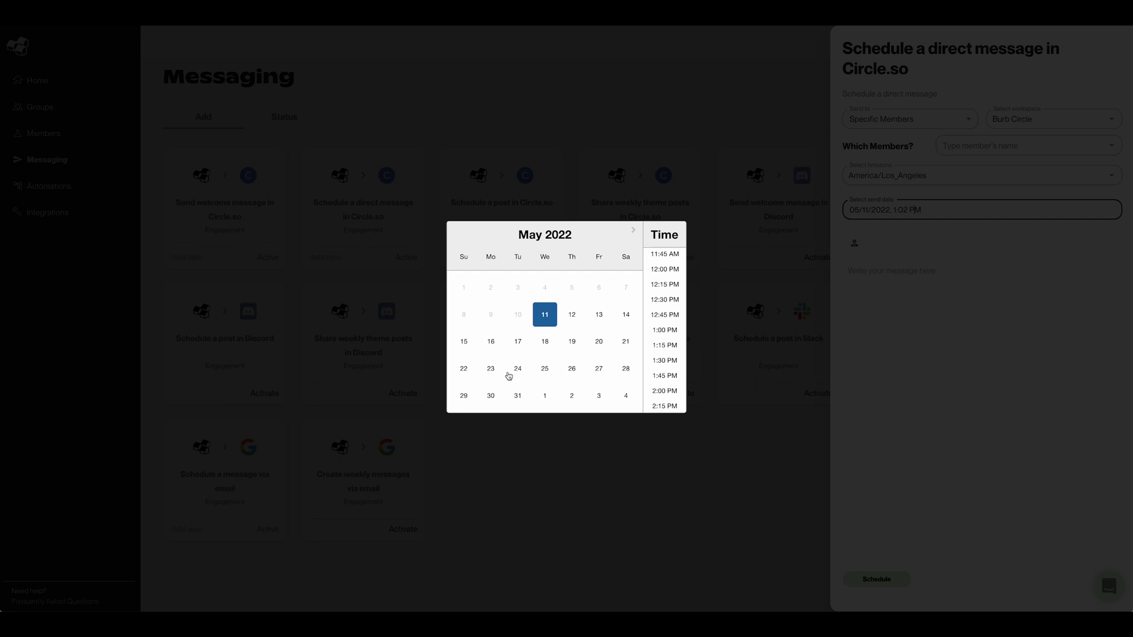
click(633, 230)
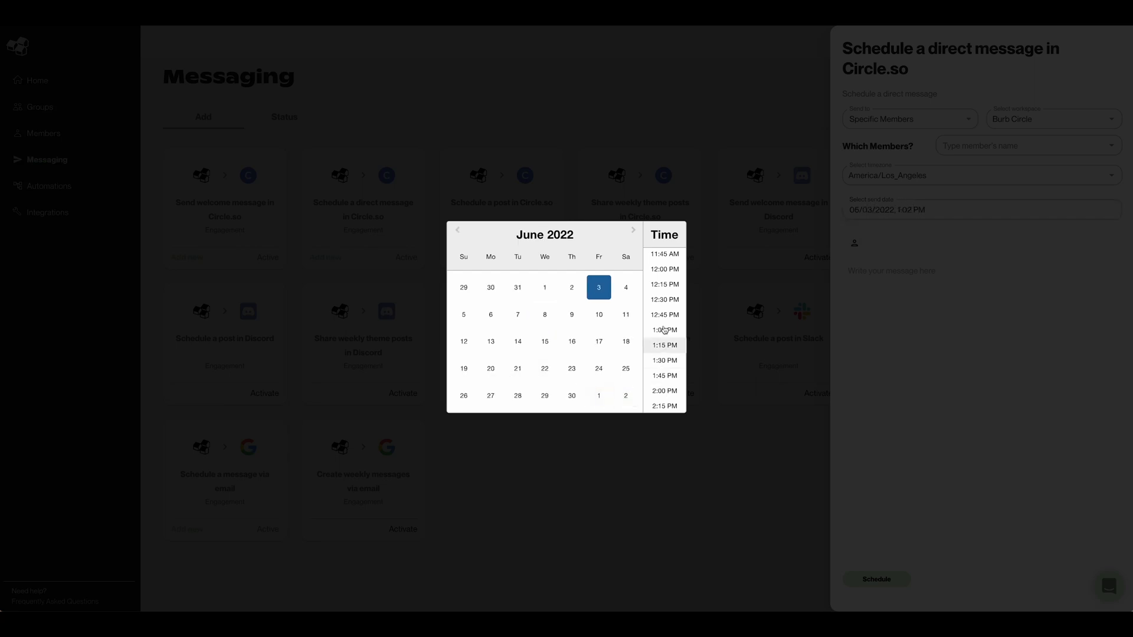
click(664, 315)
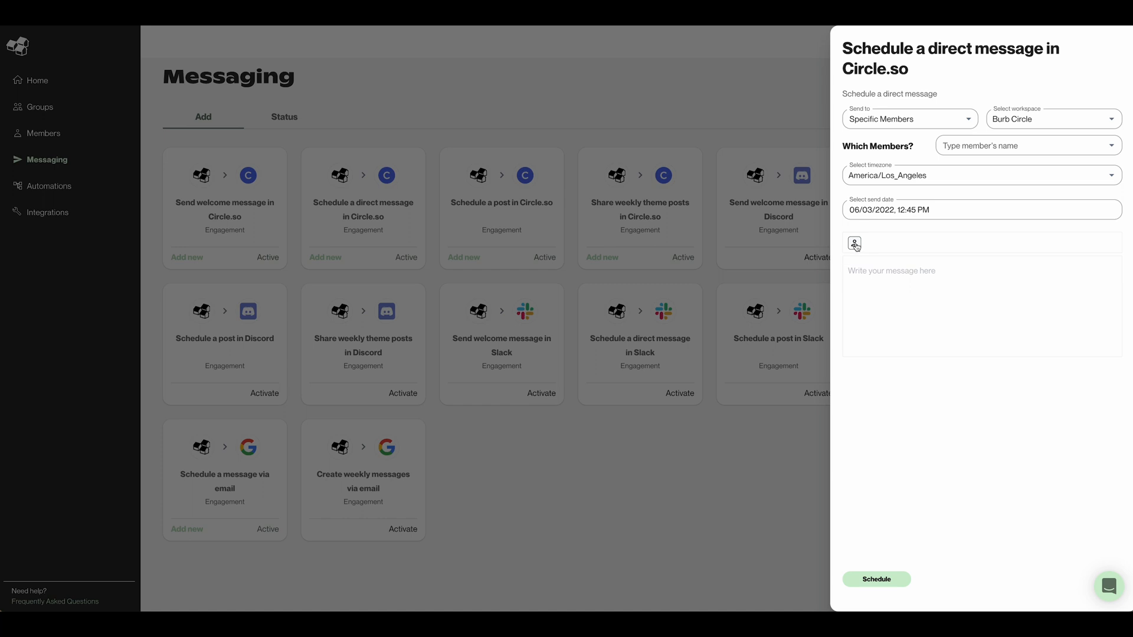
Insert the {{ member.first_name }} variable into the message greeting.
click(853, 242)
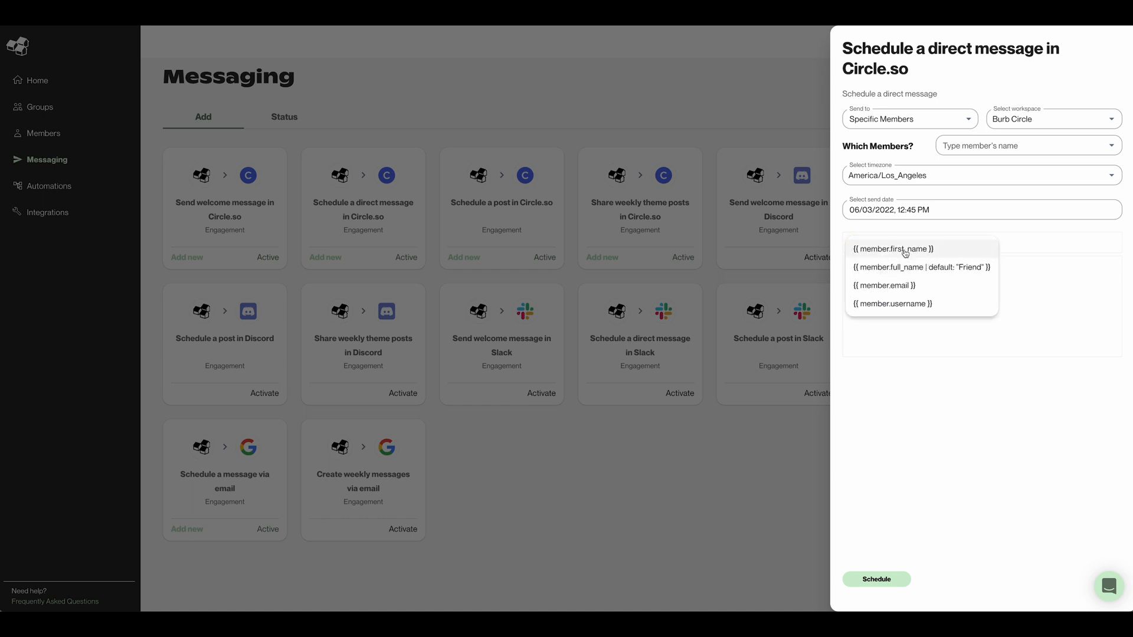
click(894, 248)
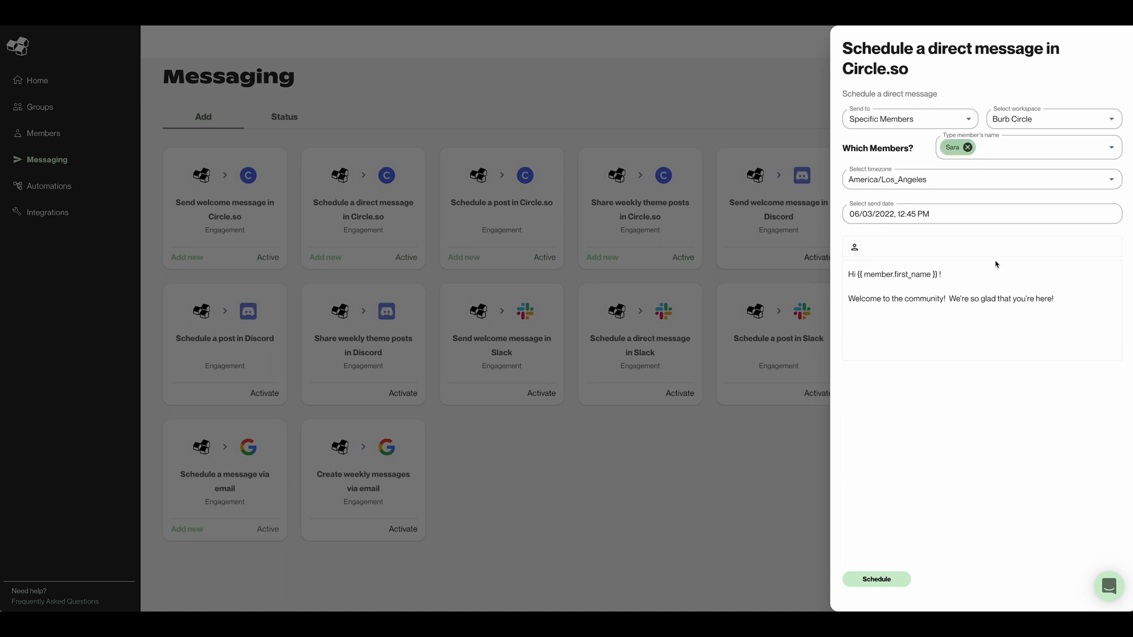
mouse_move(1007, 155)
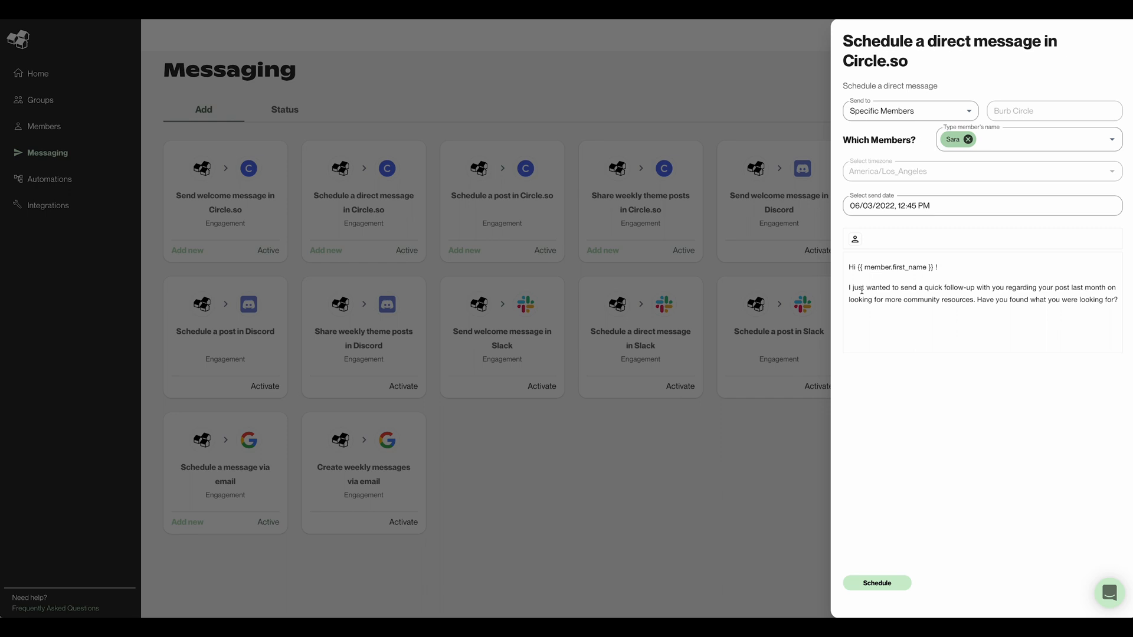
mouse_move(909, 318)
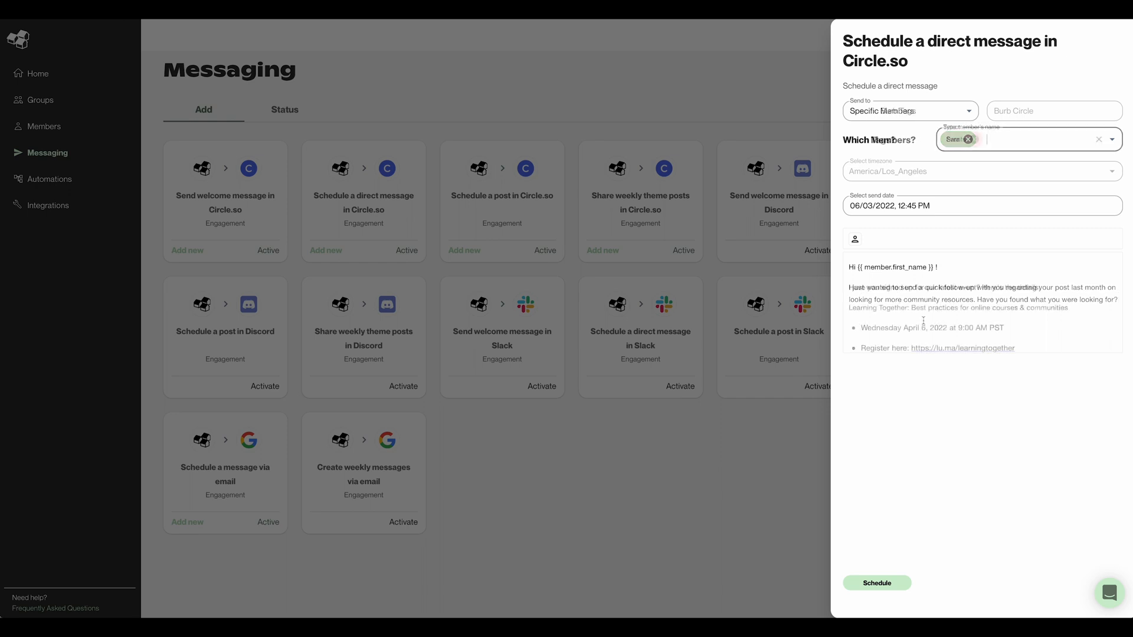
click(908, 111)
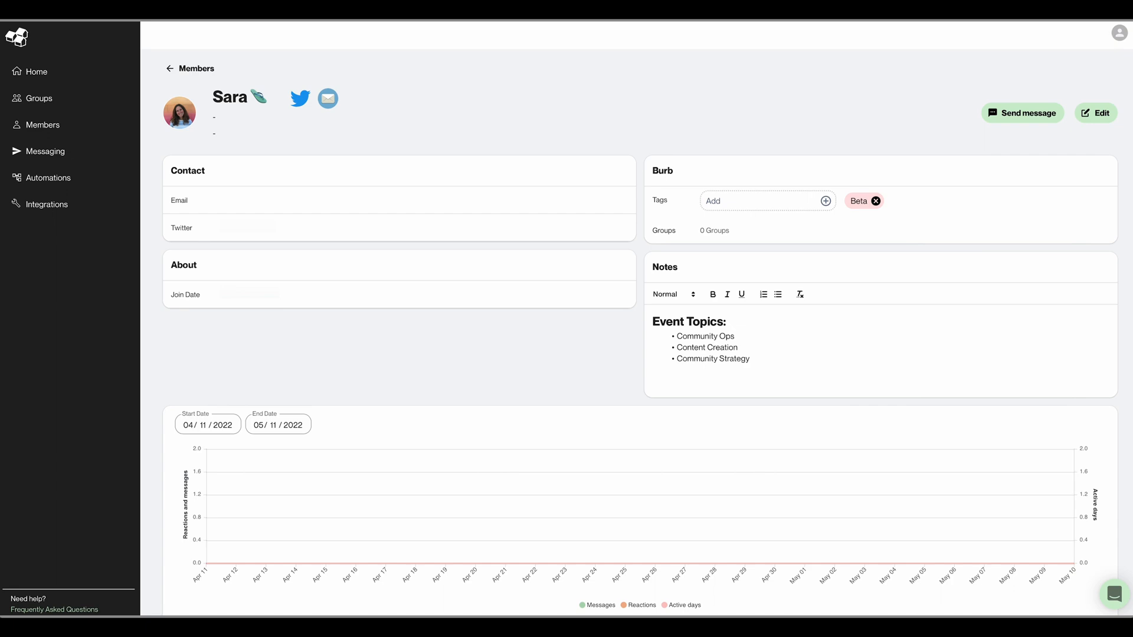
Add Danielle as a second recipient of the message.
click(1022, 112)
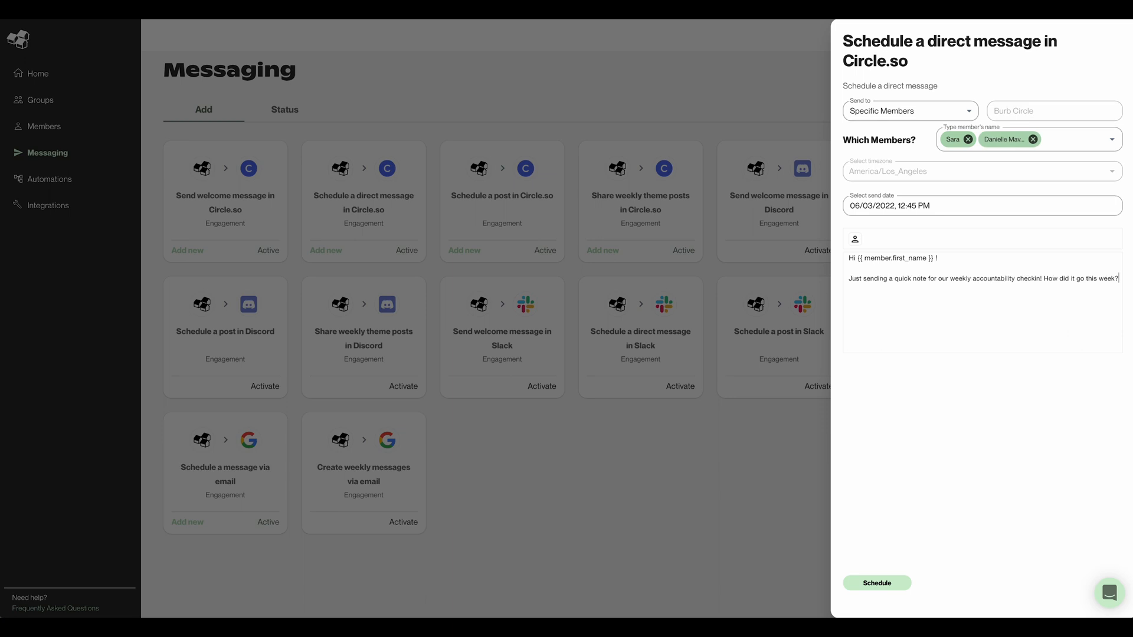
mouse_move(797, 62)
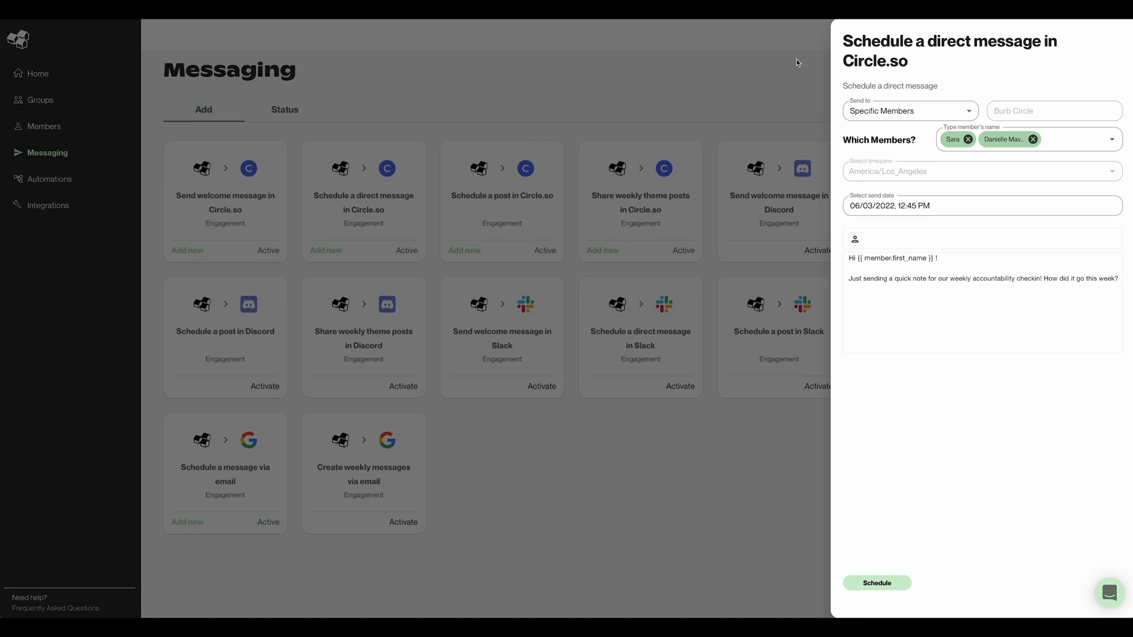
click(875, 583)
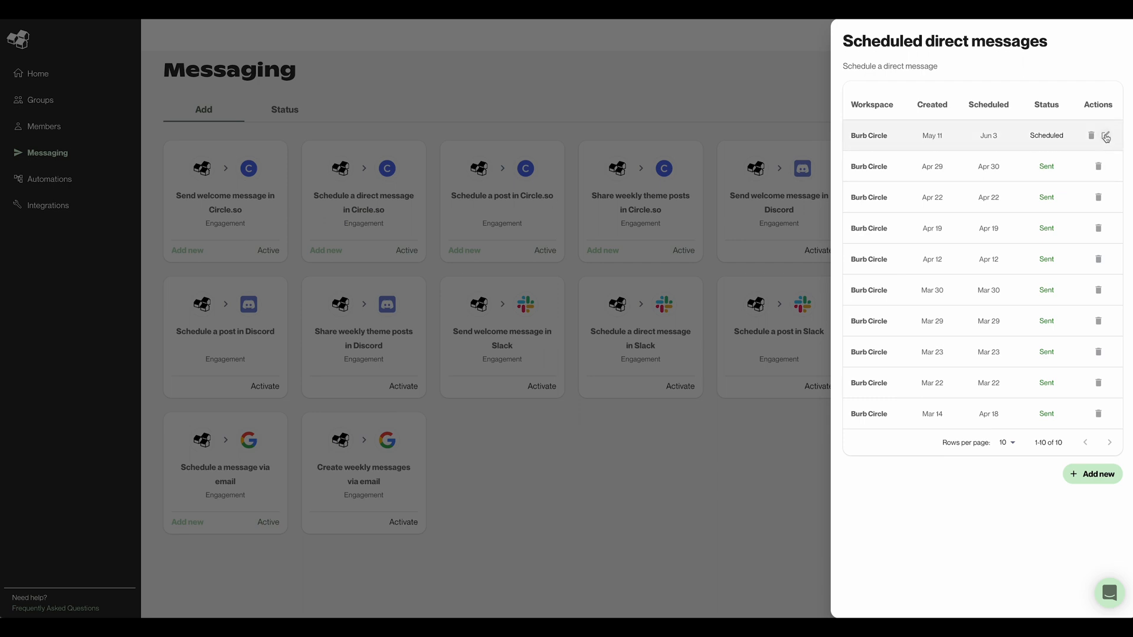
Reopen the scheduled June 3 message's details for editing.
click(1104, 136)
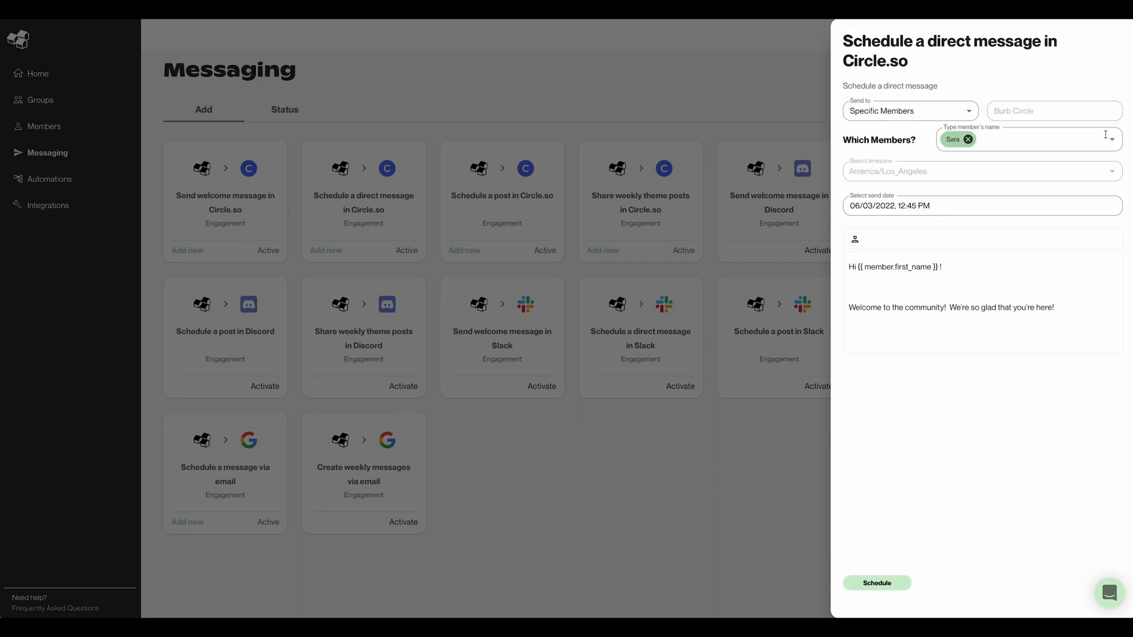
mouse_move(927, 188)
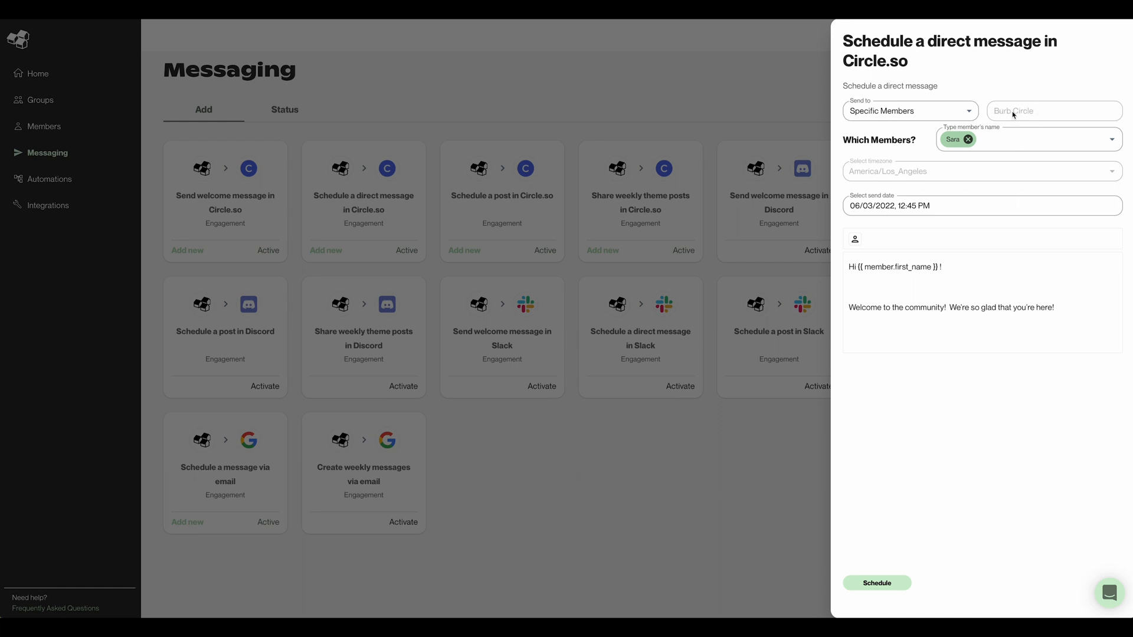
mouse_move(901, 171)
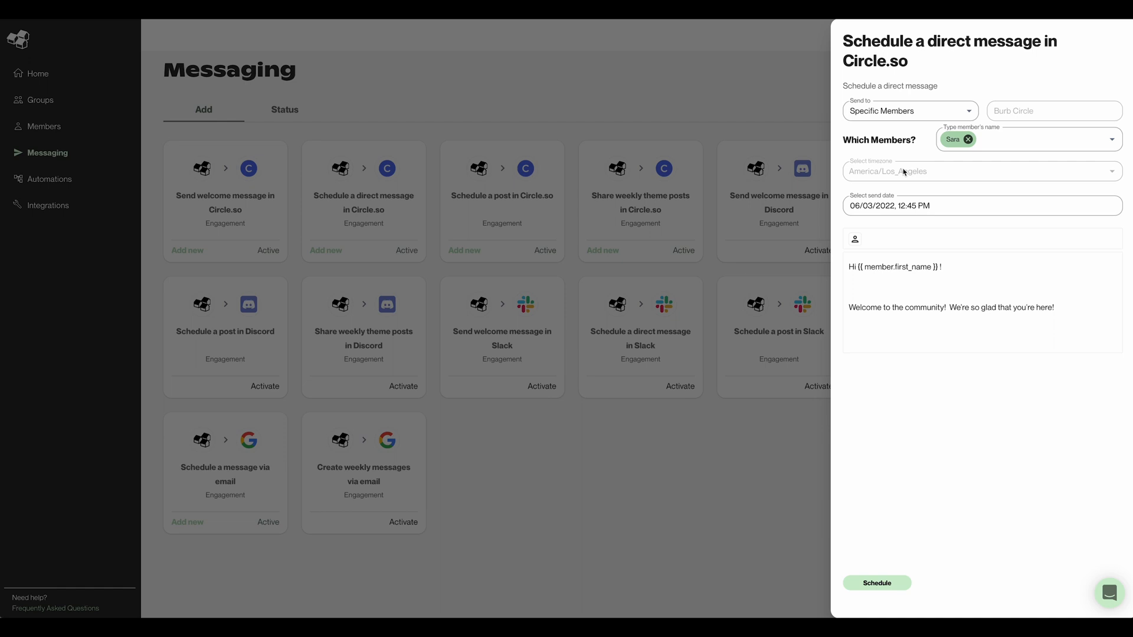
mouse_move(801, 106)
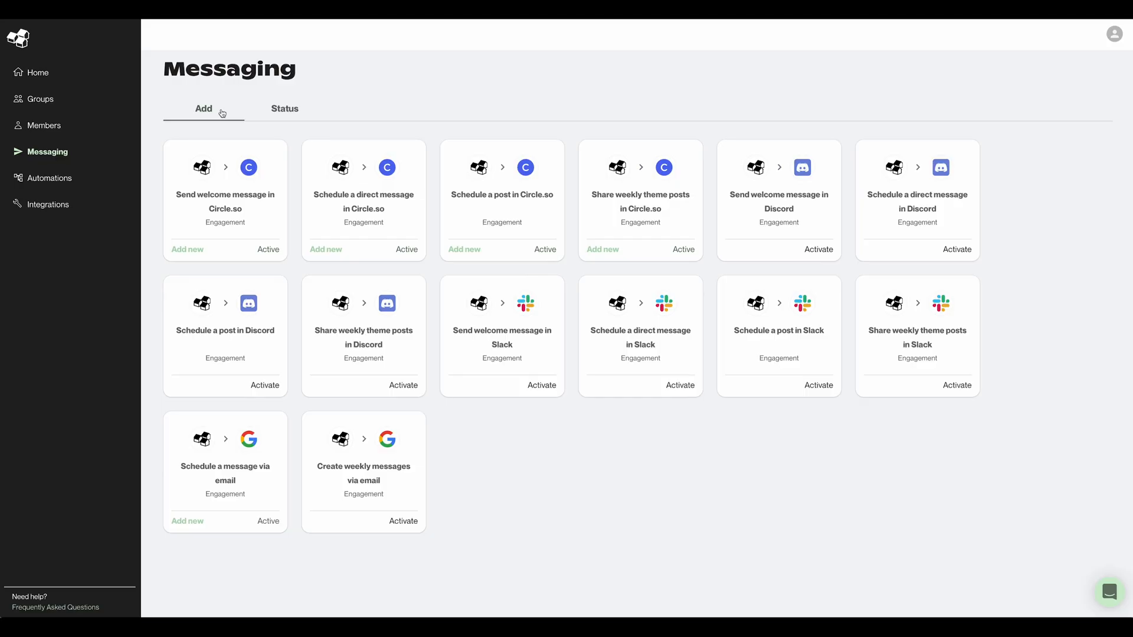
mouse_move(427, 96)
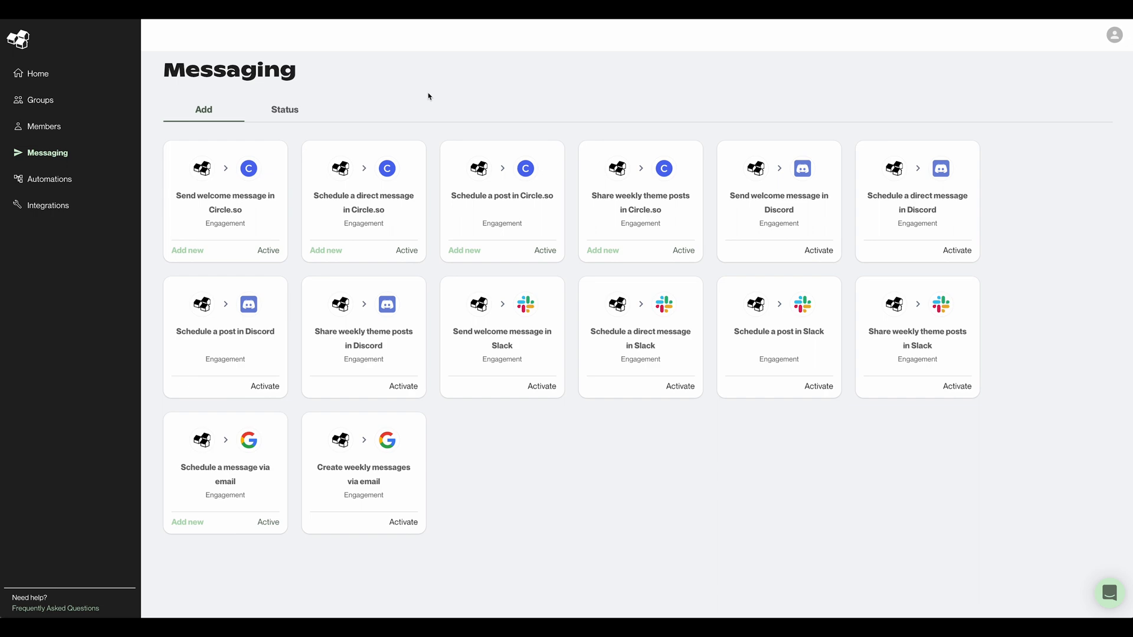
mouse_move(289, 116)
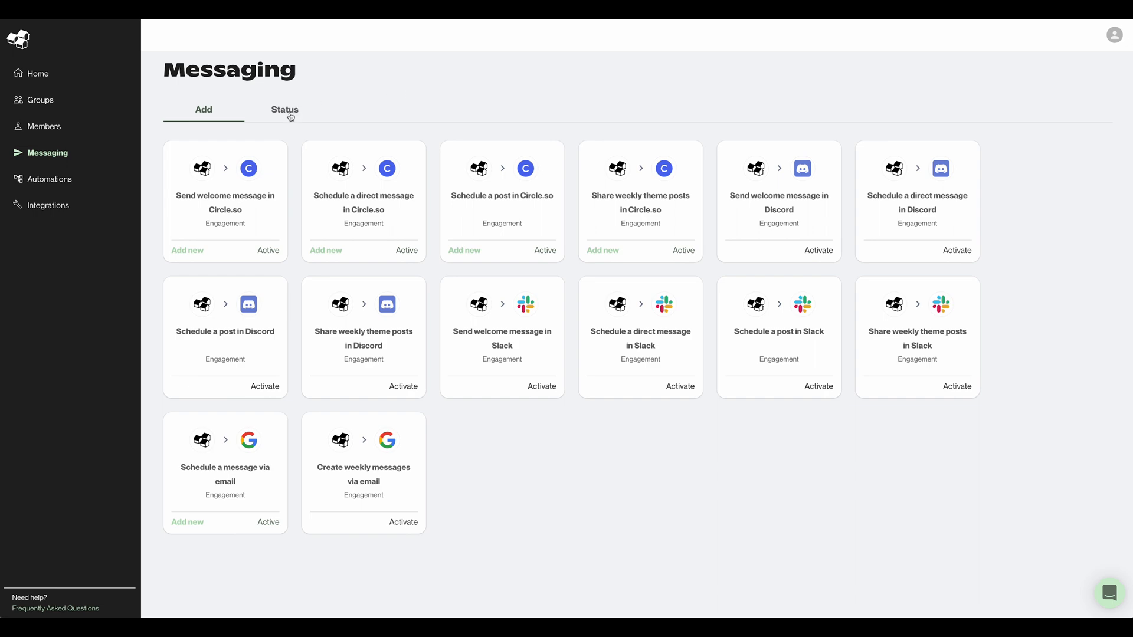